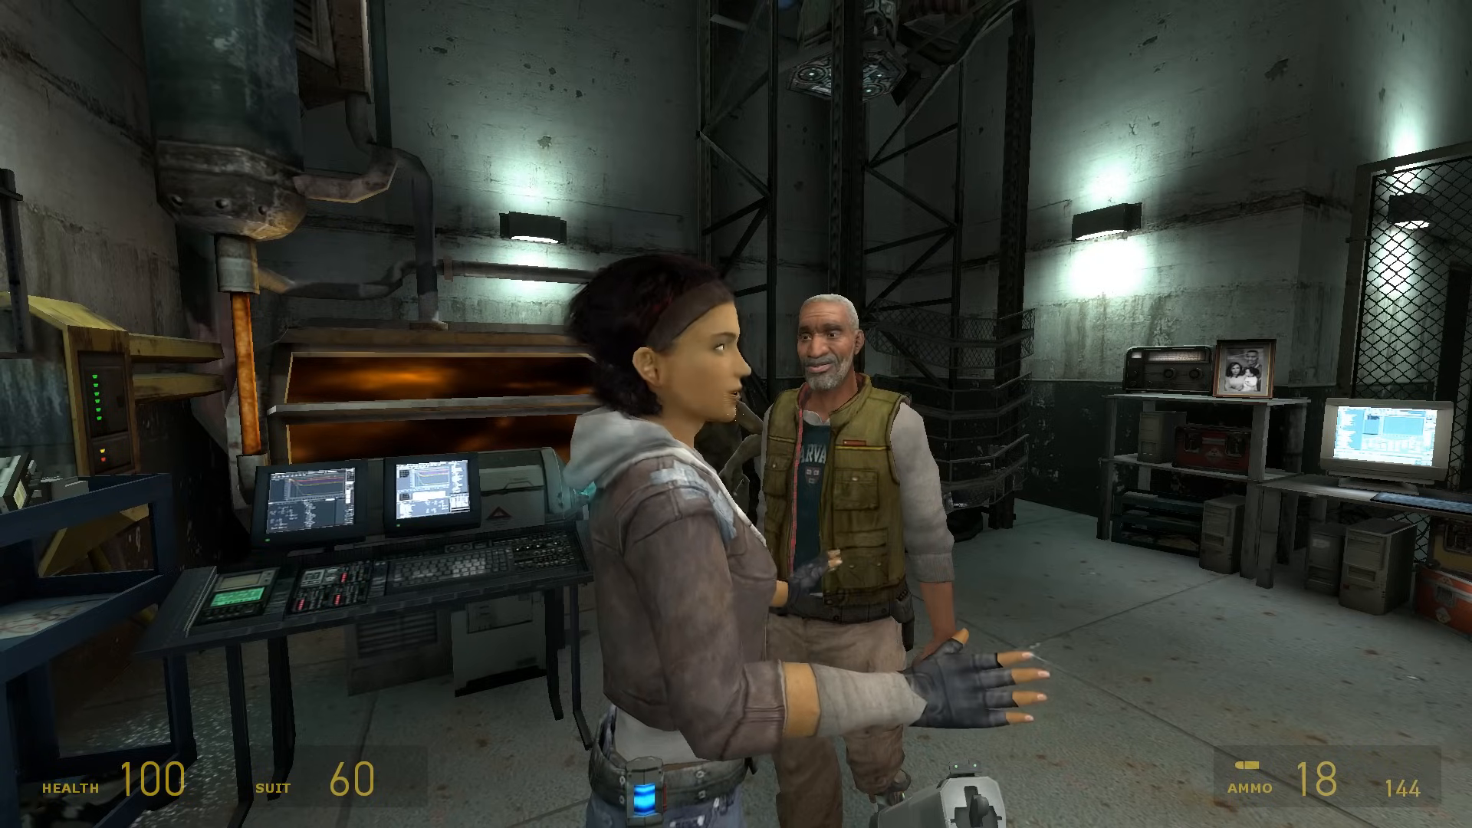
{"action": "mouse_move", "coordinate": [736, 414]}
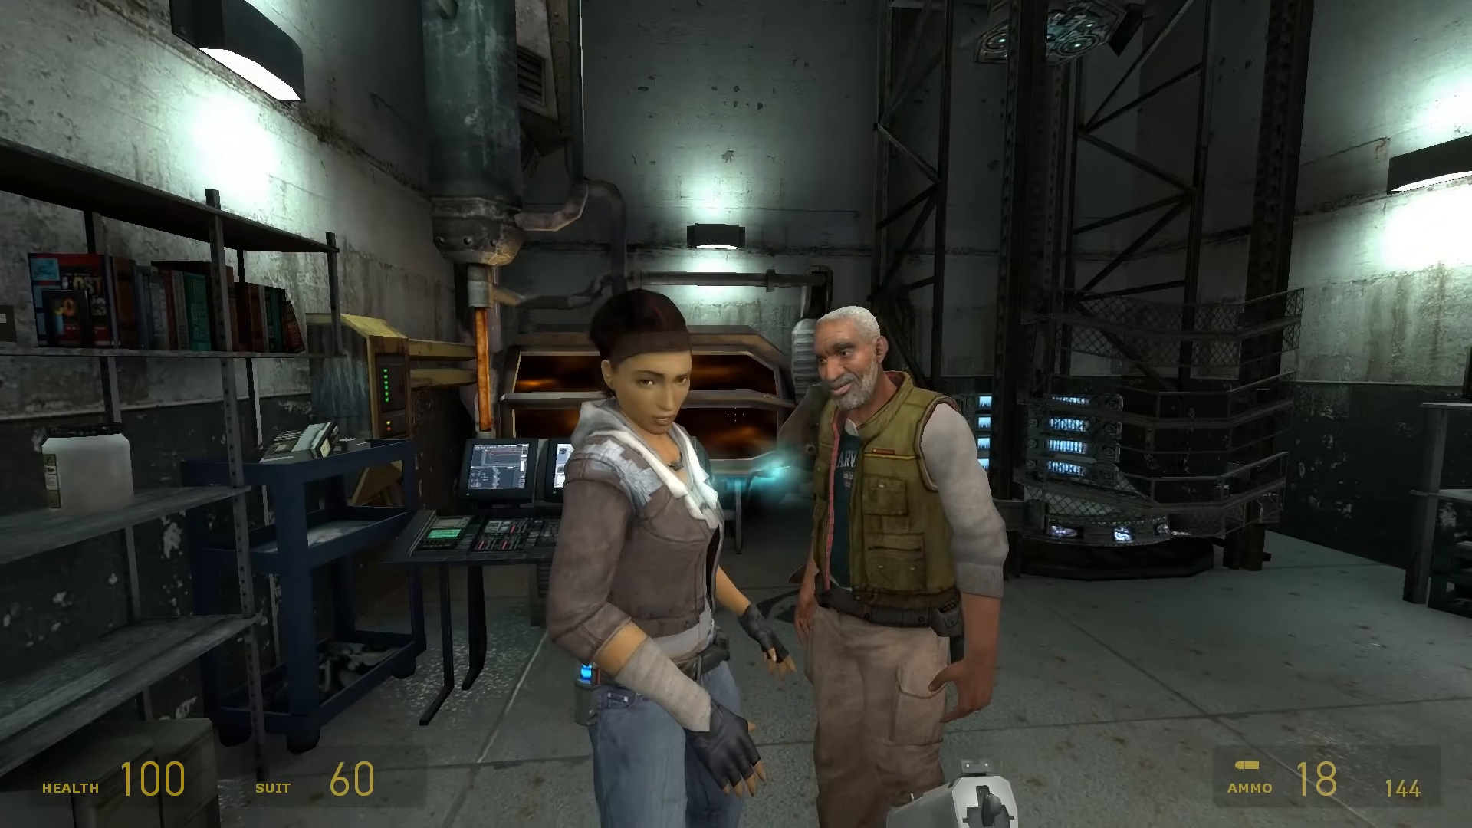
{"action": "mouse_move", "coordinate": [736, 414]}
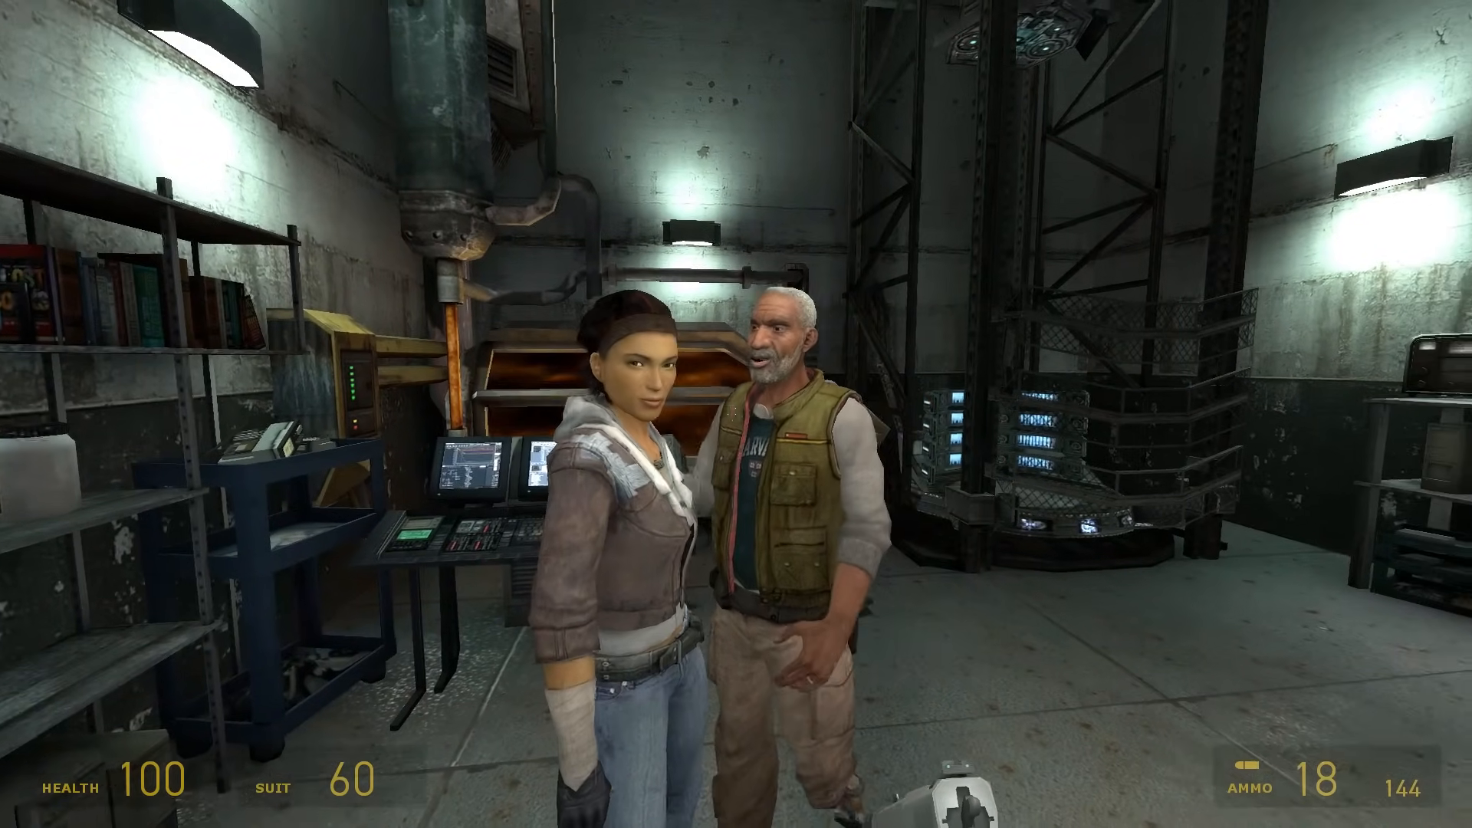